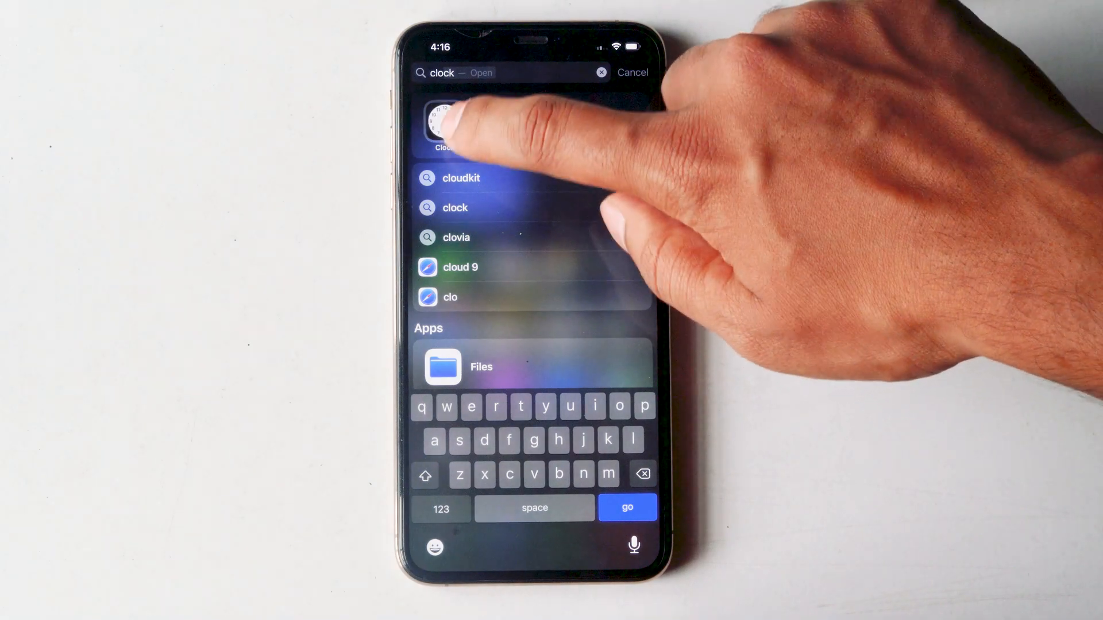
Open the Clock app from the Spotlight results for "clock".
{"action": "left_click", "coordinate": [442, 123]}
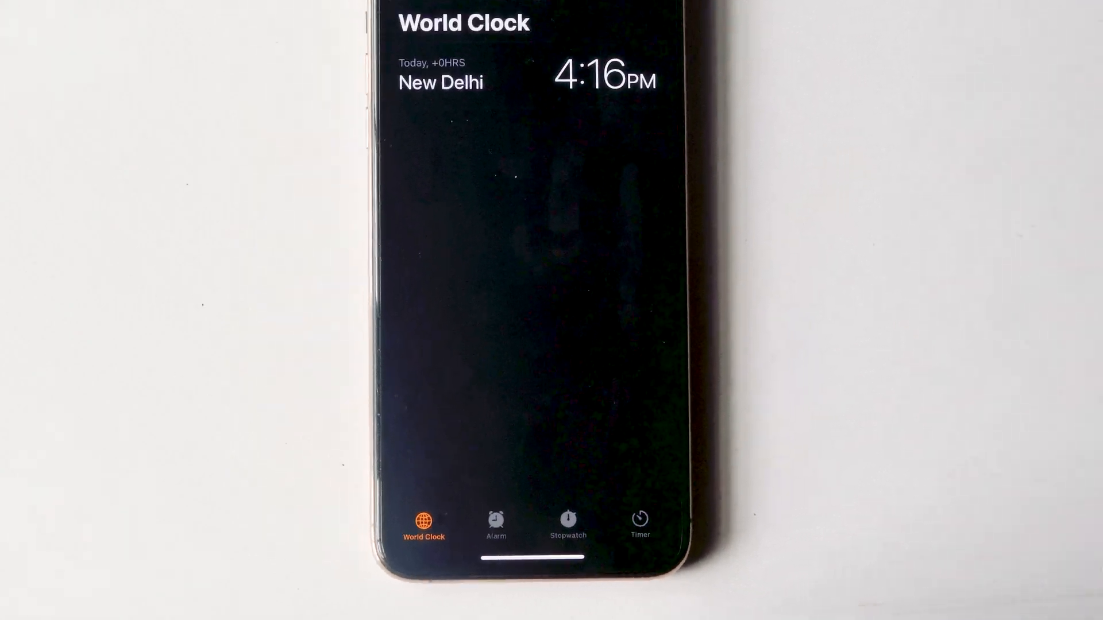
On the Timer tab, set When Timer Ends to Stop Playing.
{"action": "left_click", "coordinate": [639, 524]}
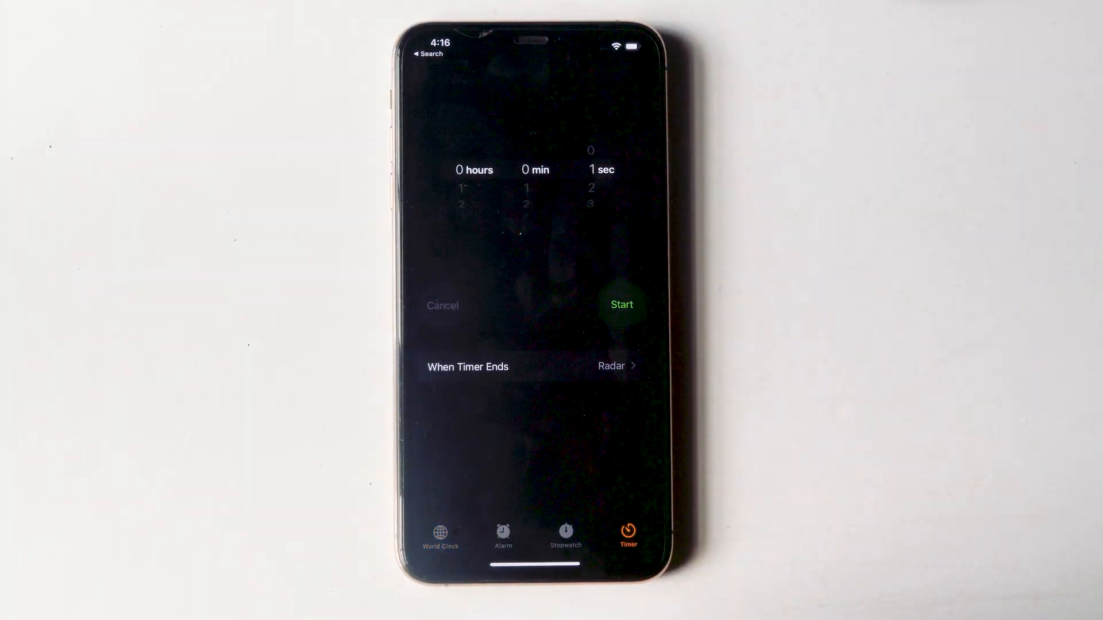
{"action": "left_click", "coordinate": [616, 366]}
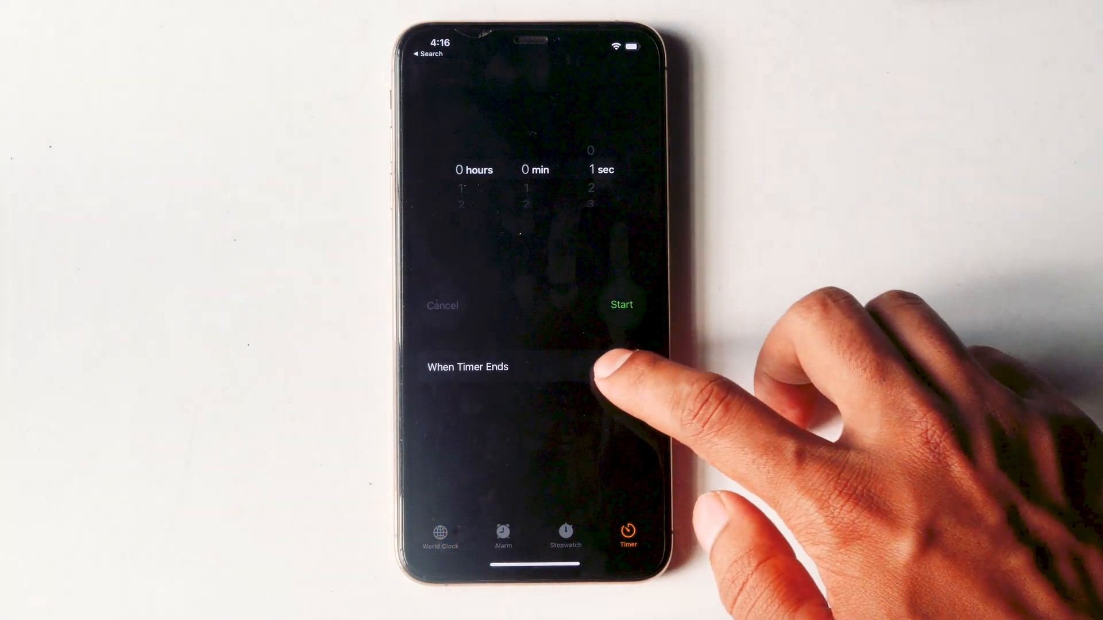
{"action": "left_click", "coordinate": [467, 366]}
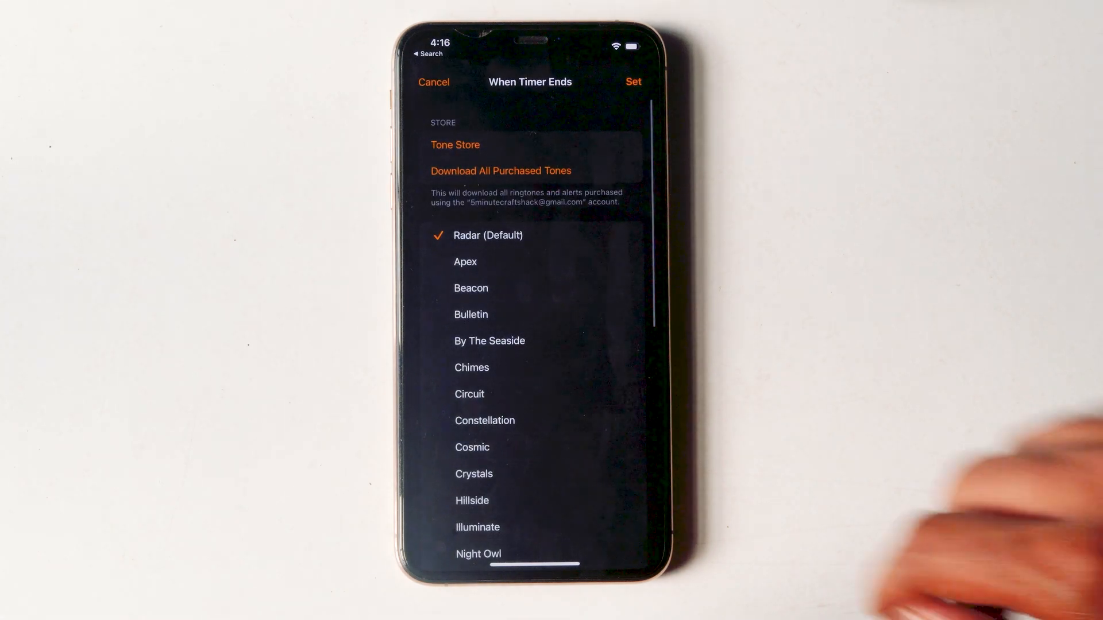
{"action": "scroll", "scroll_direction": "down", "scroll_amount": 3}
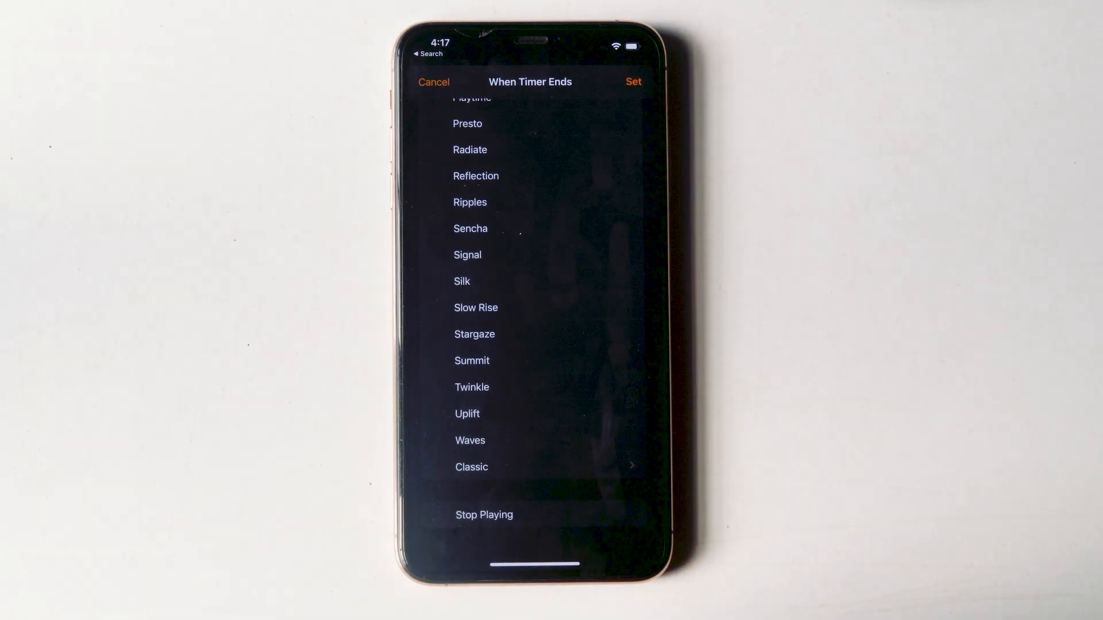
{"action": "left_click", "coordinate": [483, 514]}
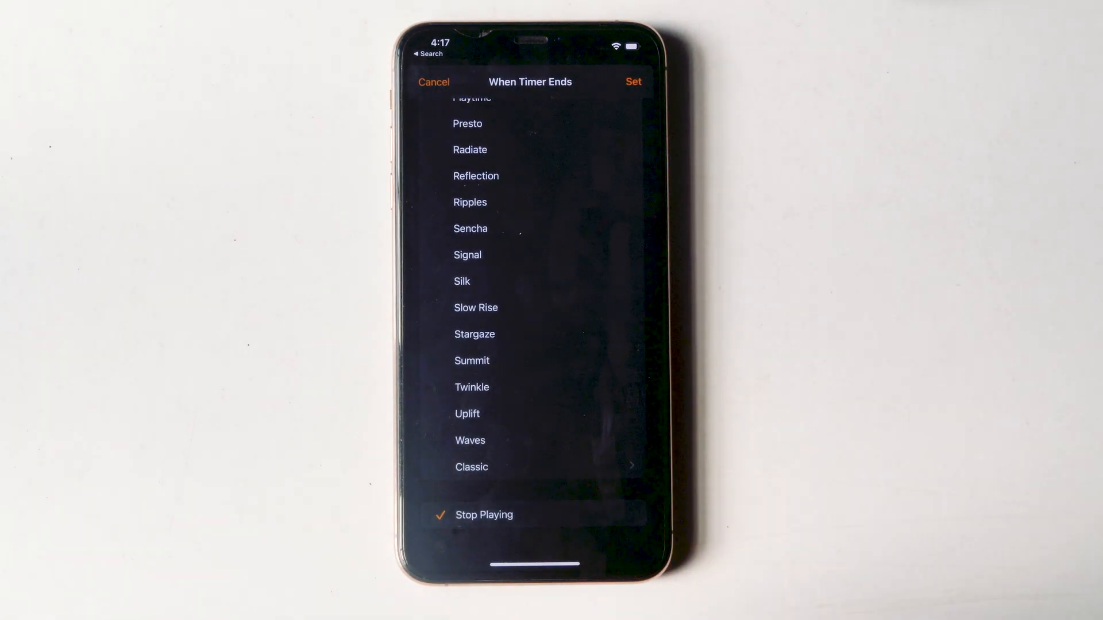
{"action": "left_click", "coordinate": [632, 82]}
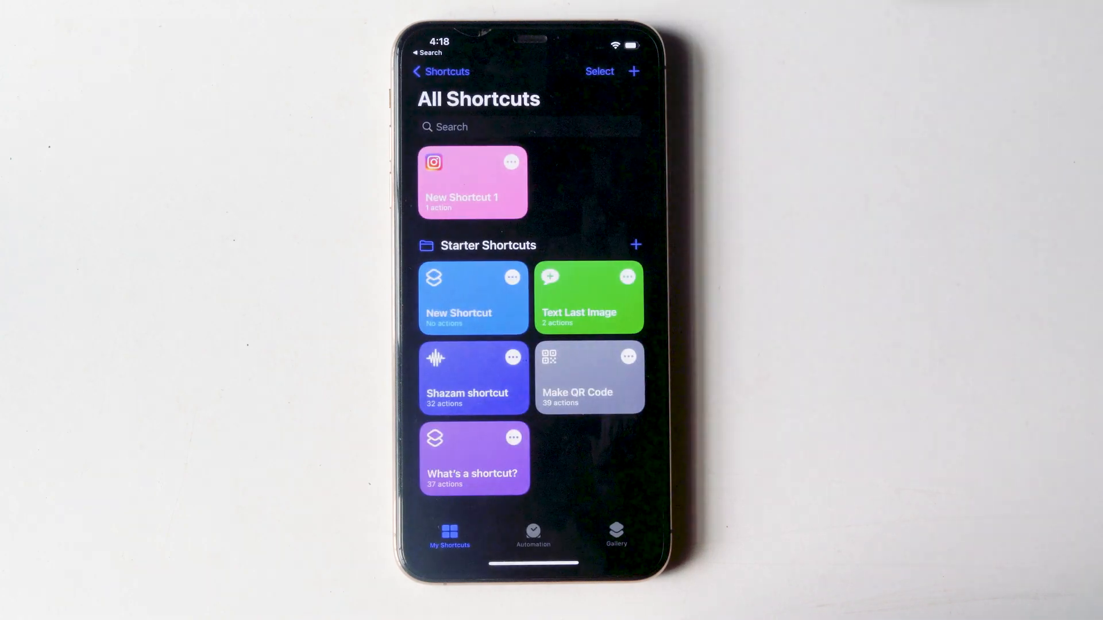
Create a personal automation from the Automation tab and scroll to the App trigger.
{"action": "left_click", "coordinate": [533, 536]}
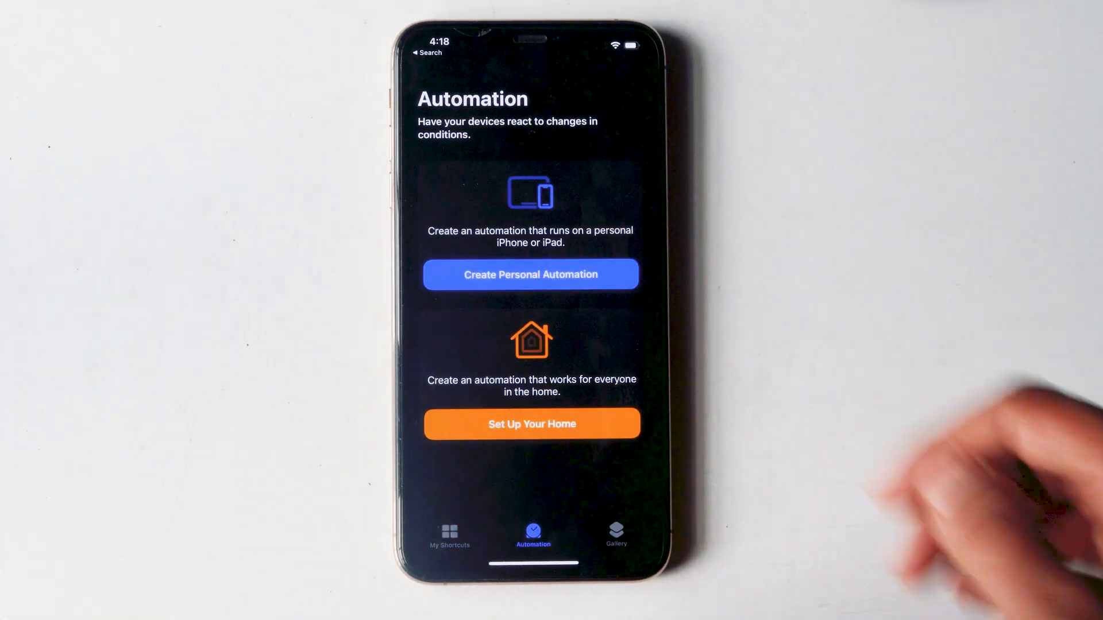
{"action": "left_click", "coordinate": [530, 275]}
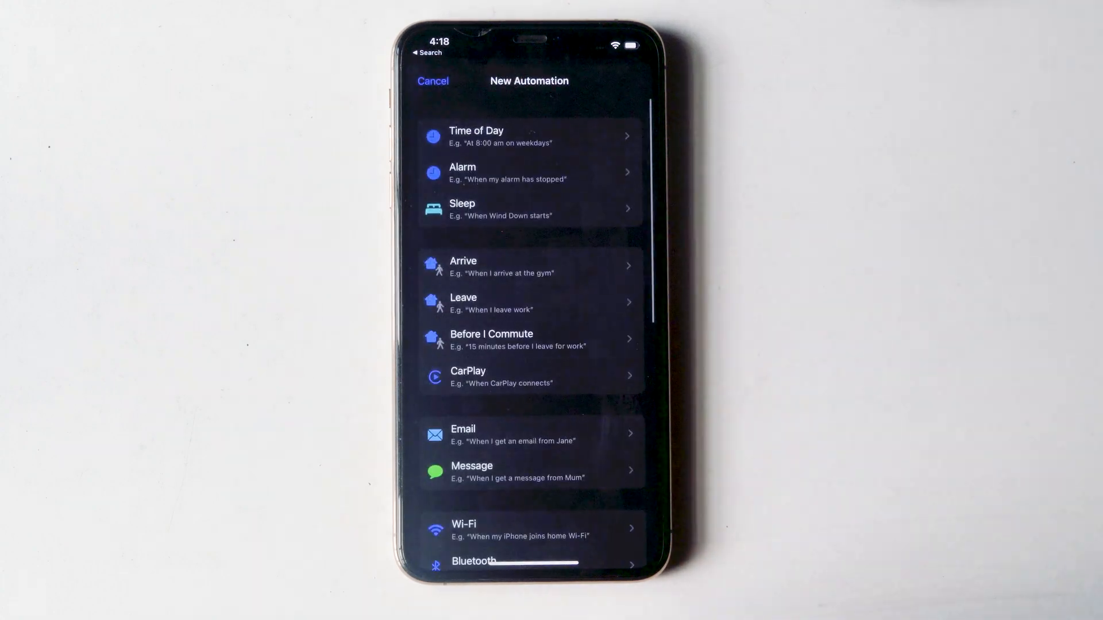
{"action": "scroll", "scroll_direction": "down", "scroll_amount": 3}
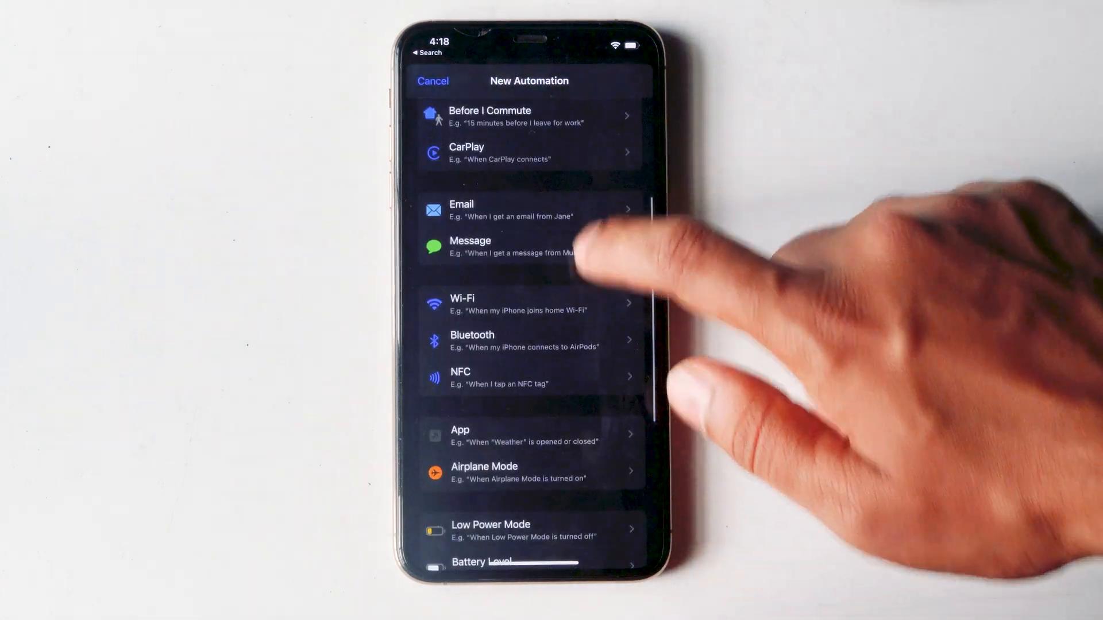
{"action": "scroll", "scroll_direction": "down", "scroll_amount": 3}
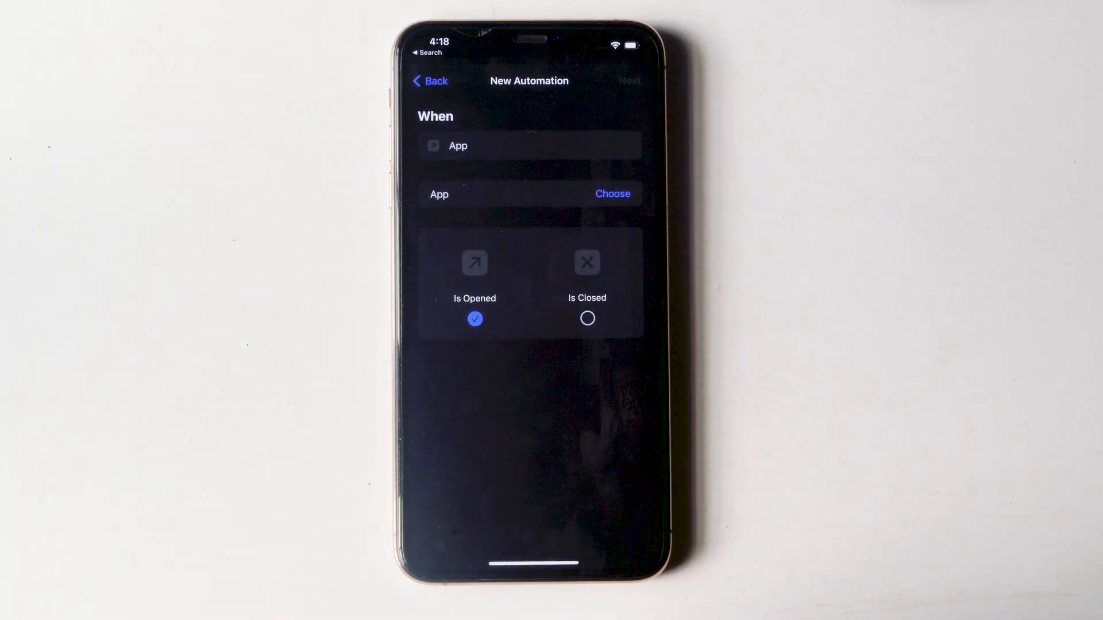
Choose Instagram as the triggering app and proceed to actions.
{"action": "left_click", "coordinate": [611, 193]}
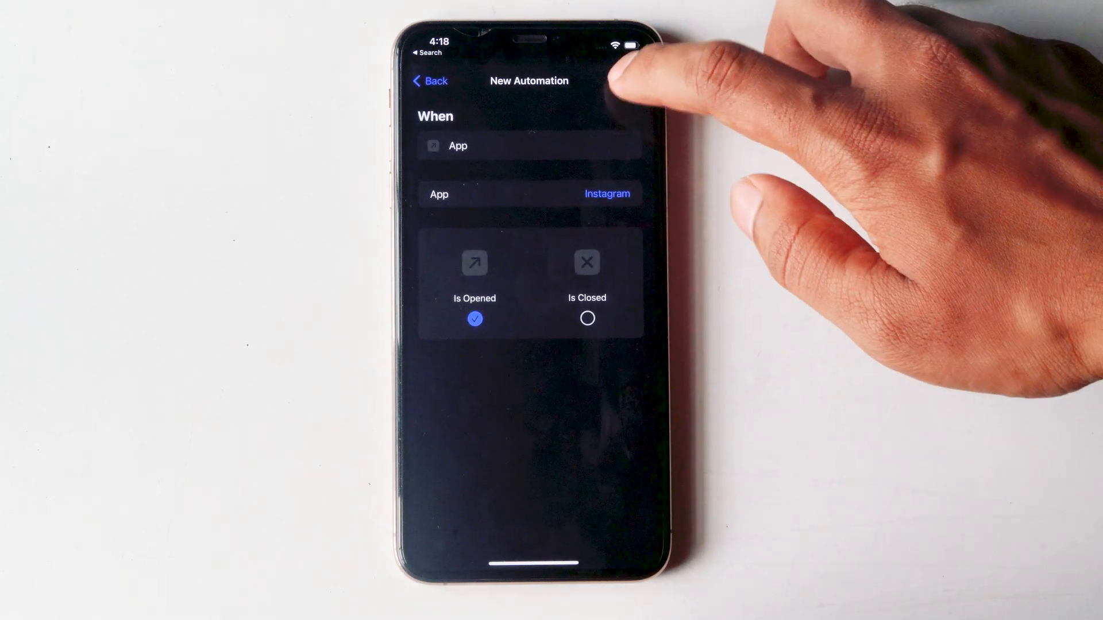
{"action": "left_click", "coordinate": [605, 81]}
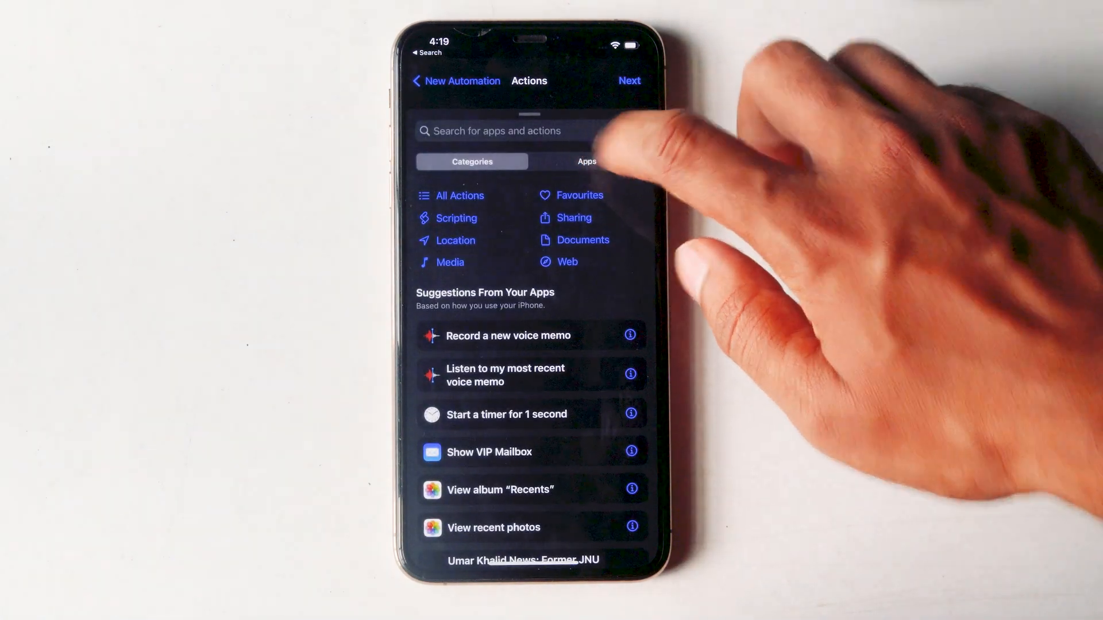
Search actions for "Timer" and add Clock's Start Timer action.
{"action": "type", "text": "Timer"}
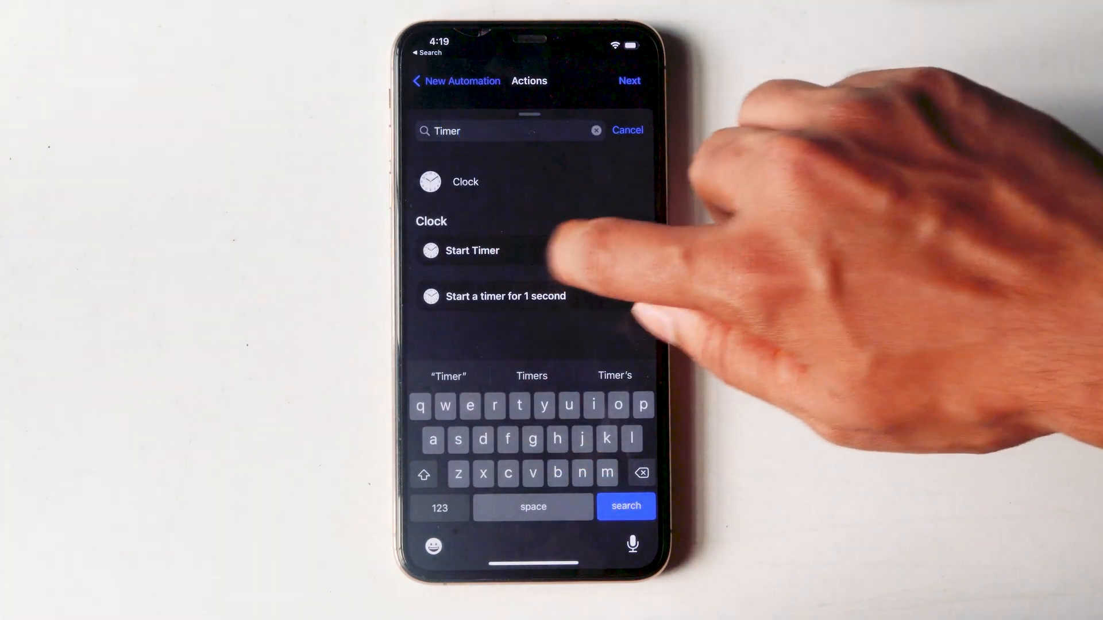
{"action": "left_click", "coordinate": [472, 251]}
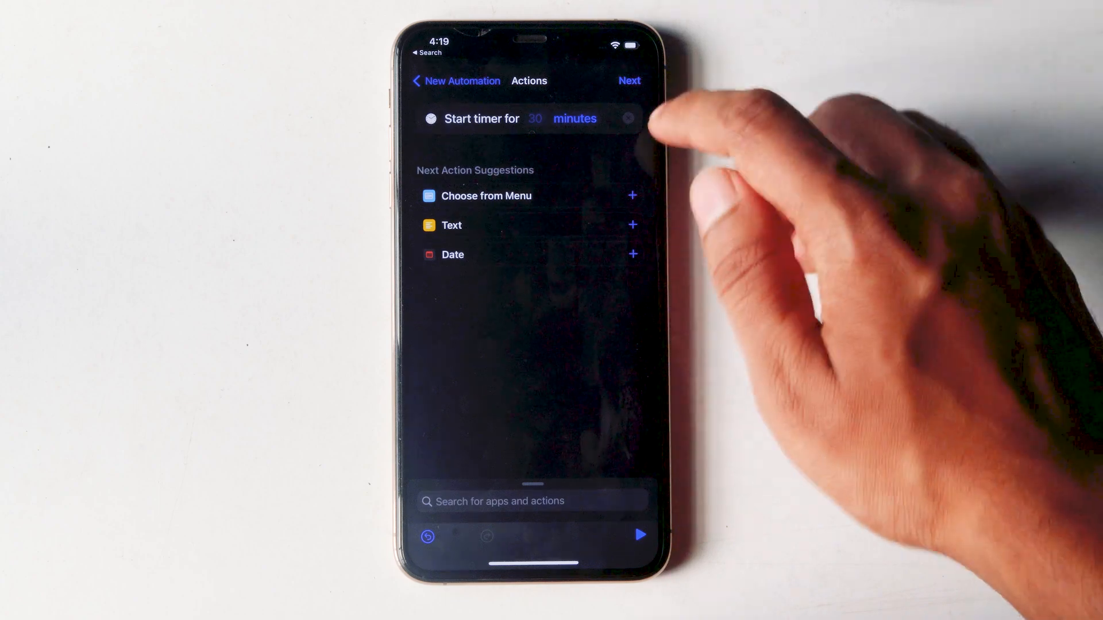
Change the Start Timer duration from 30 minutes to 1 second, then continue to the summary.
{"action": "left_click", "coordinate": [536, 119]}
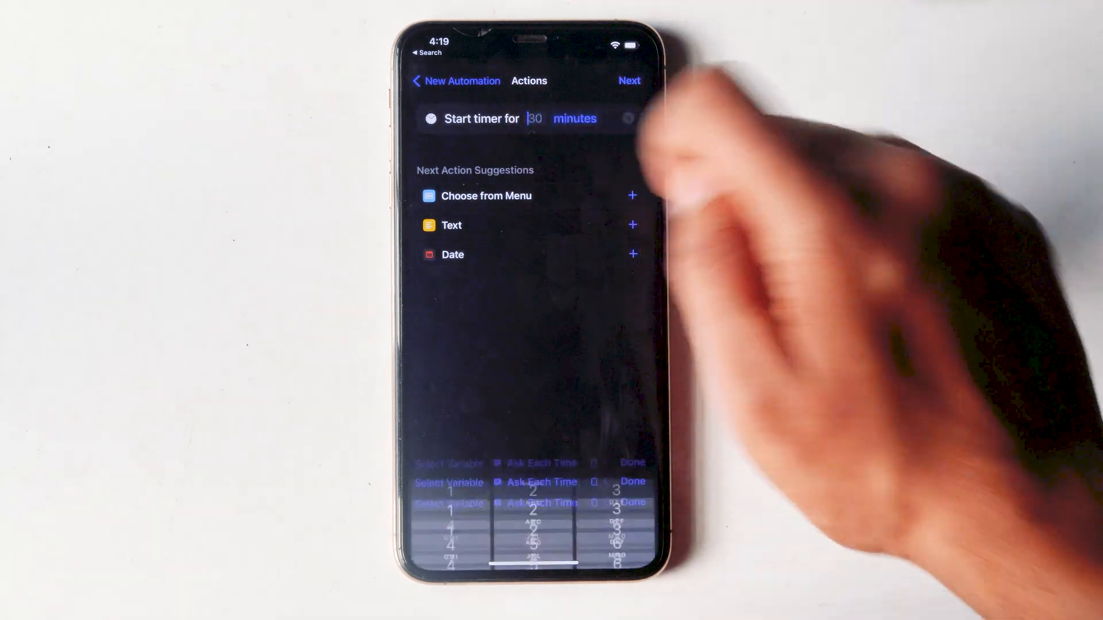
{"action": "type", "text": "1"}
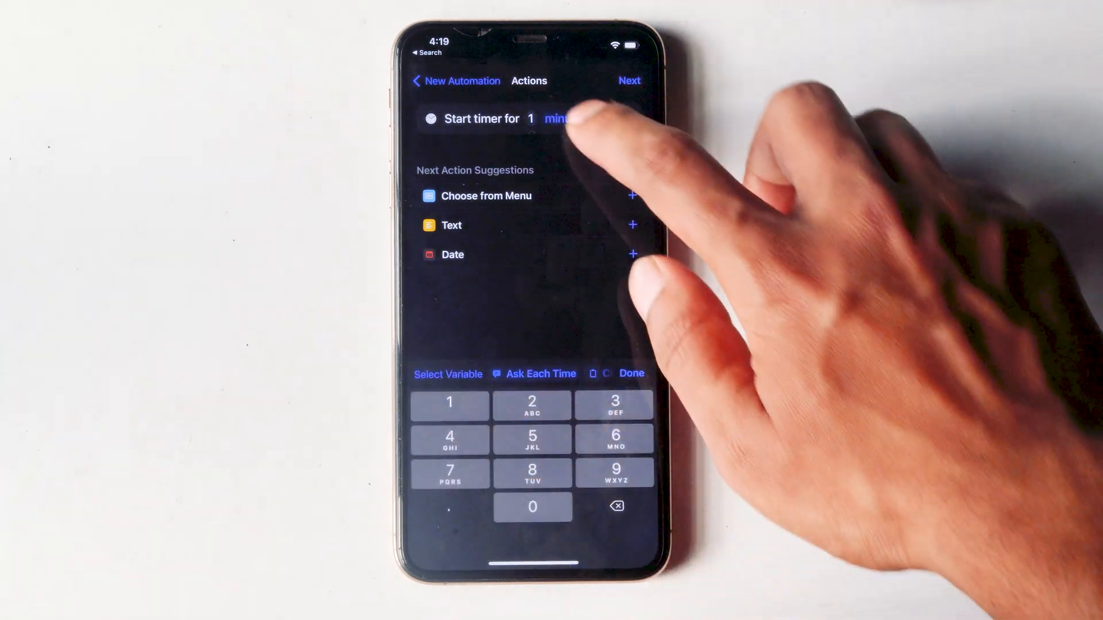
{"action": "left_click", "coordinate": [555, 118]}
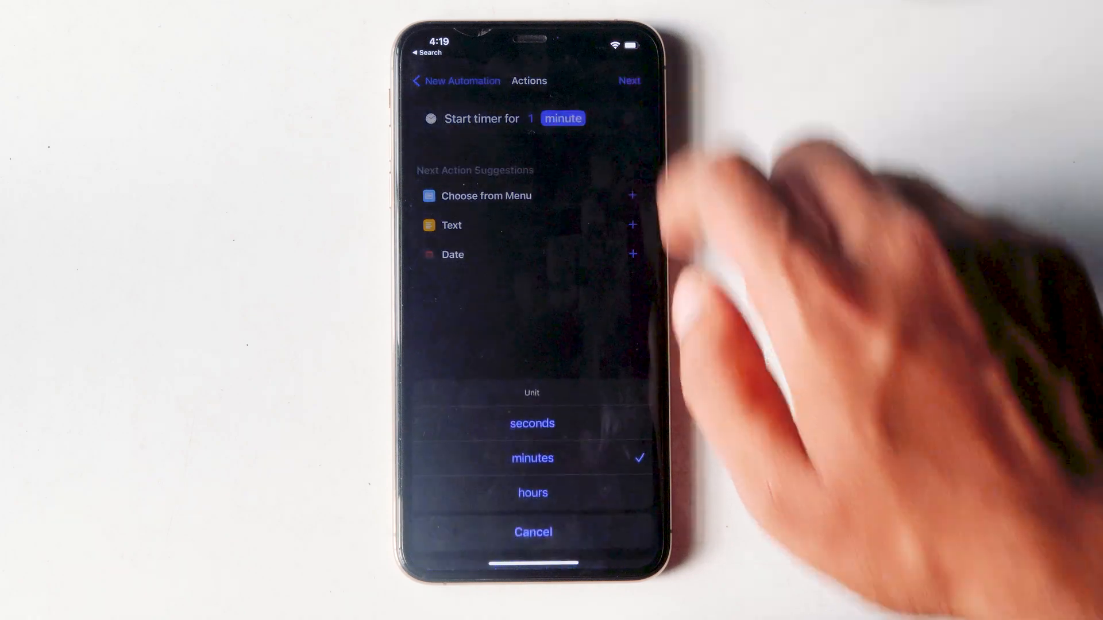
{"action": "left_click", "coordinate": [533, 423]}
{"action": "type", "text": "30"}
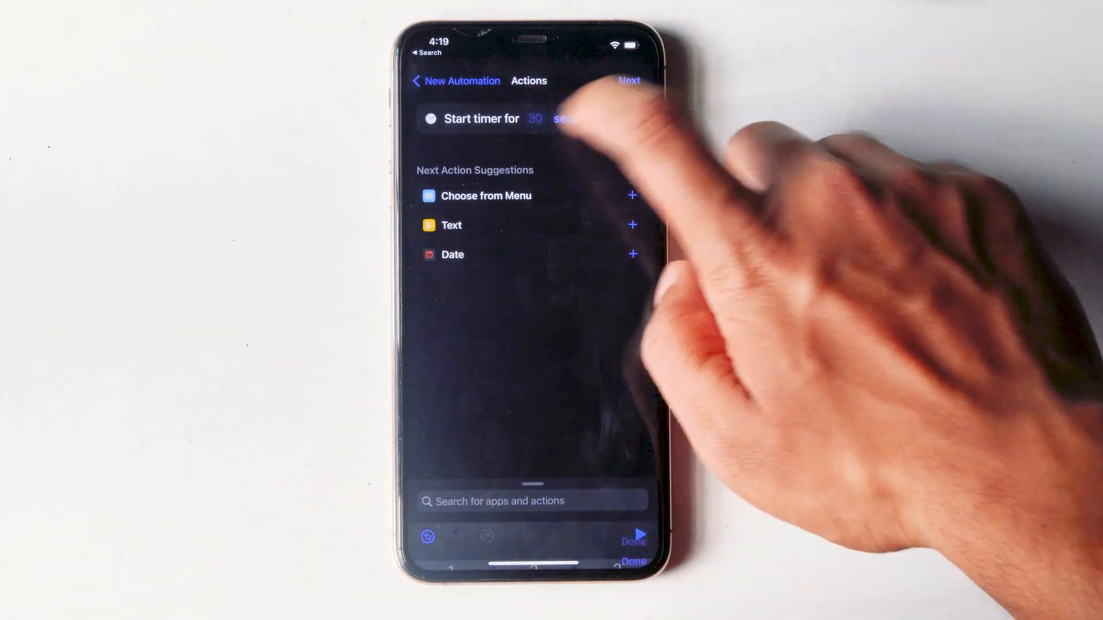
{"action": "left_click", "coordinate": [535, 118]}
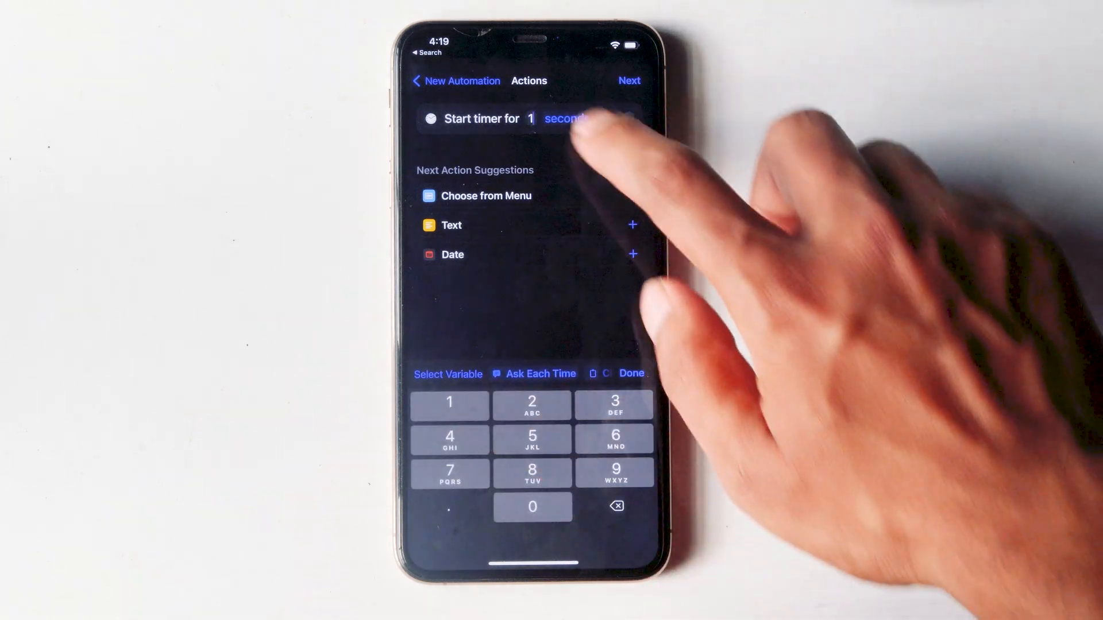
{"action": "left_click", "coordinate": [565, 118]}
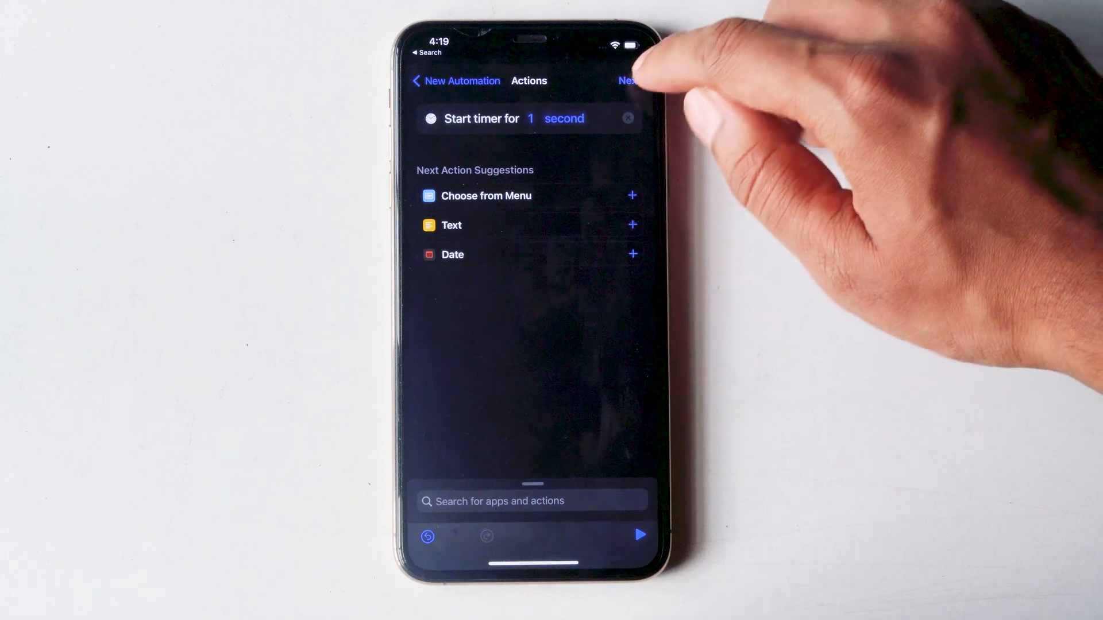
{"action": "left_click", "coordinate": [626, 80]}
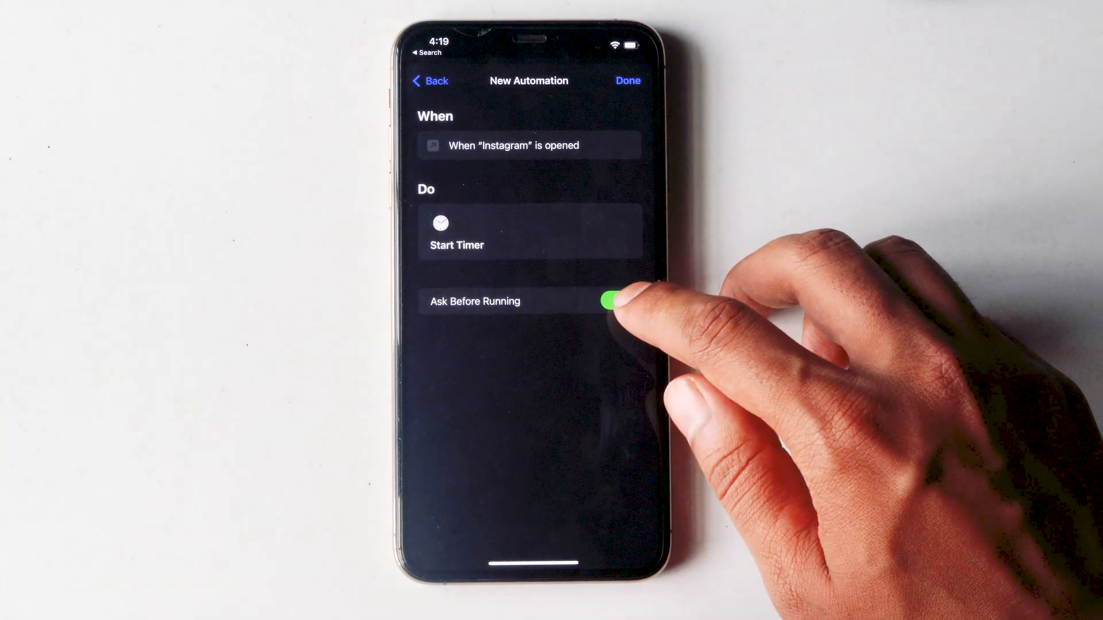
Disable Ask Before Running, choosing Don't Ask, and save the Instagram automation.
{"action": "left_click", "coordinate": [614, 301]}
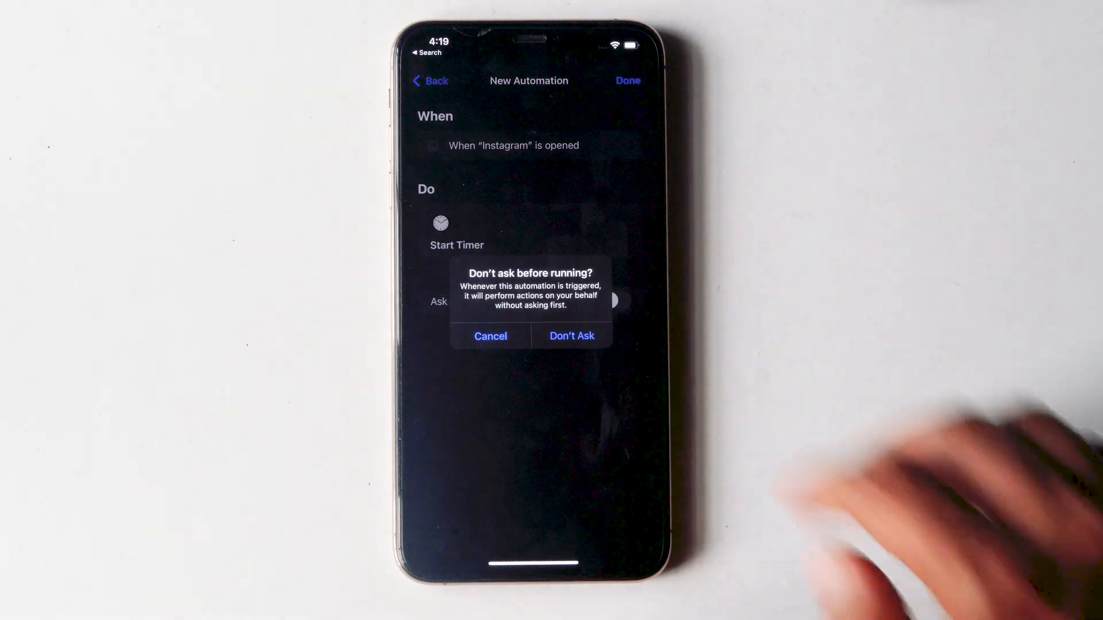
{"action": "left_click", "coordinate": [571, 336]}
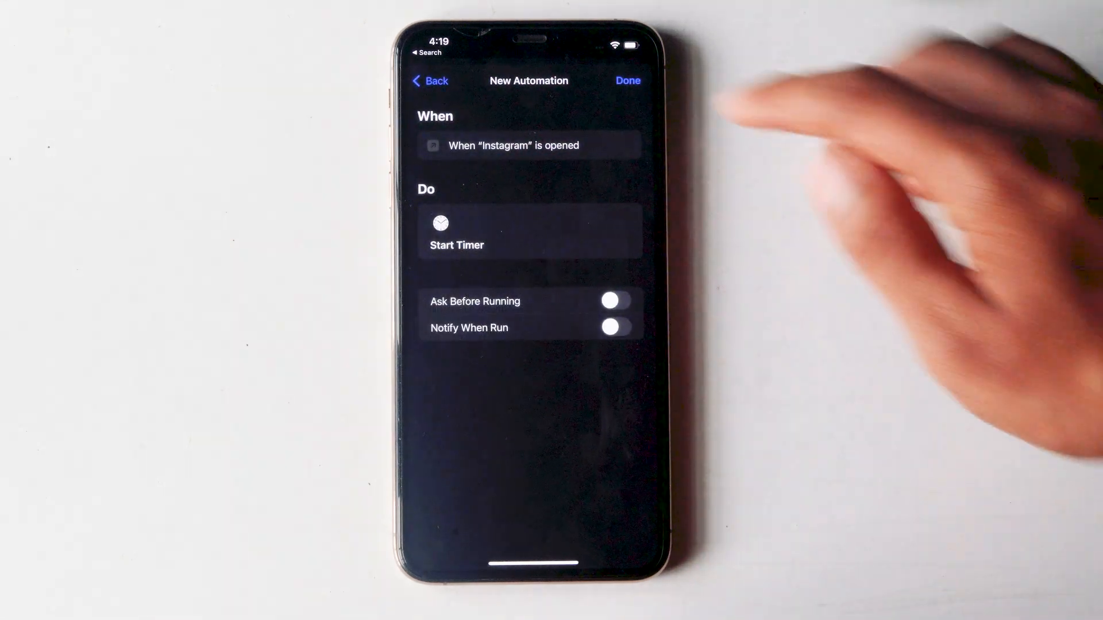
{"action": "left_click", "coordinate": [626, 81]}
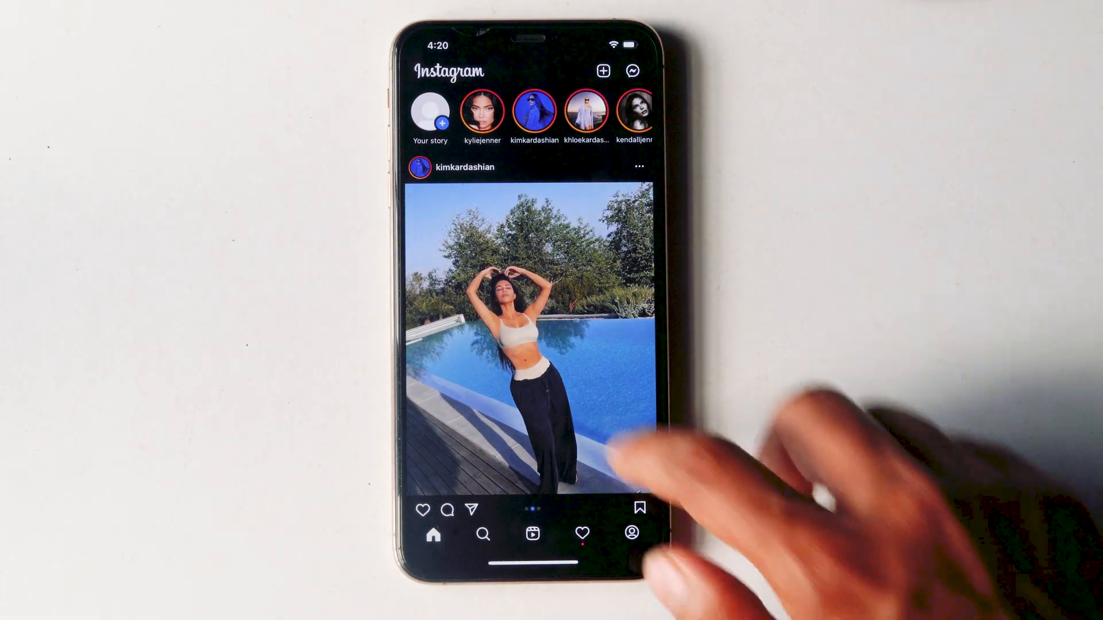
Open Instagram to test the automation, then search Spotlight for "shor" to reopen Shortcuts.
{"action": "scroll", "scroll_direction": "down", "scroll_amount": 3}
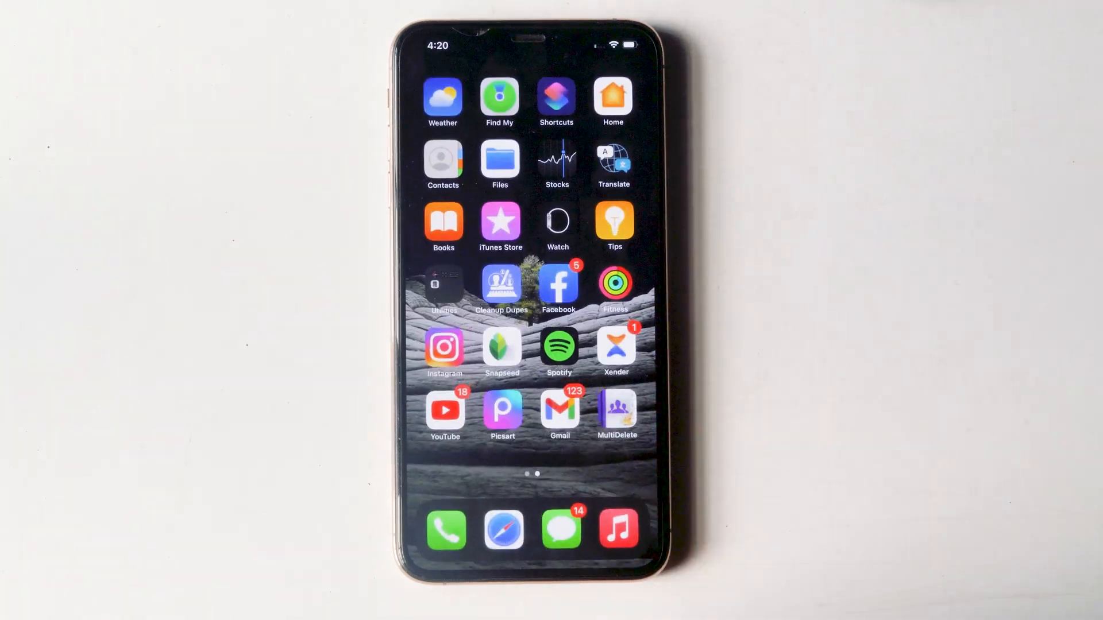
{"action": "left_click", "coordinate": [444, 346]}
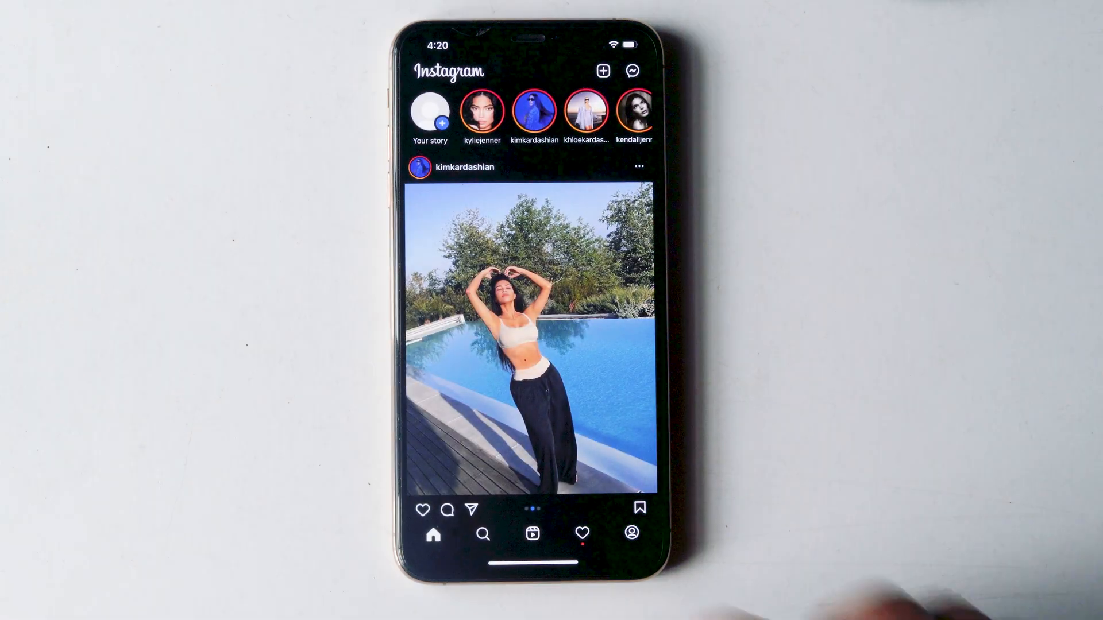
{"action": "type", "text": "shor"}
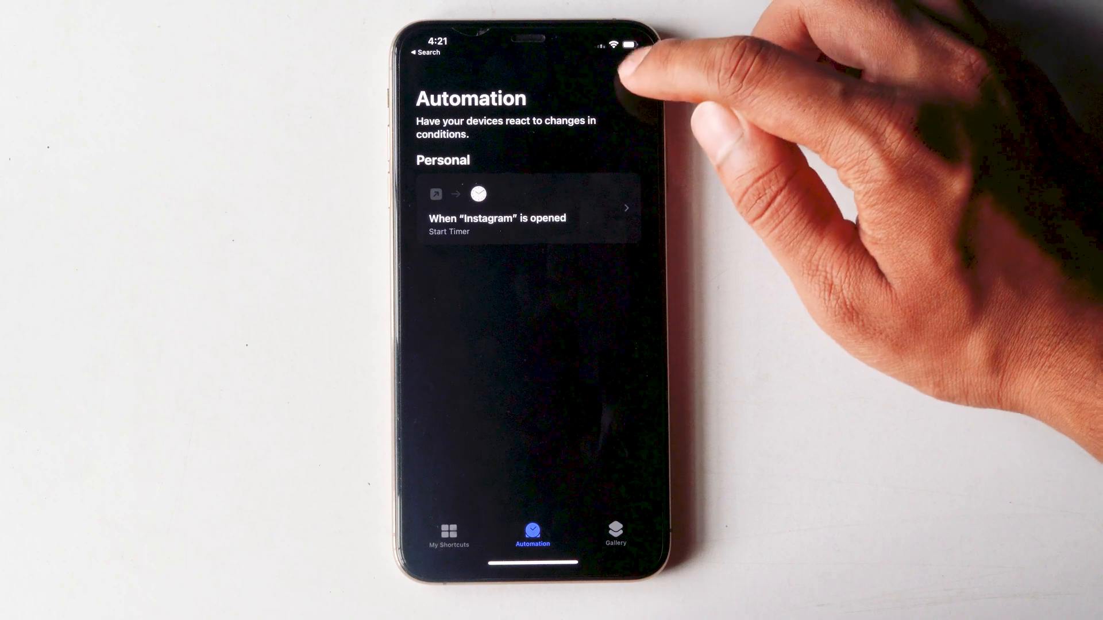
Start a new personal automation triggered when Facebook is opened.
{"action": "left_click", "coordinate": [624, 81]}
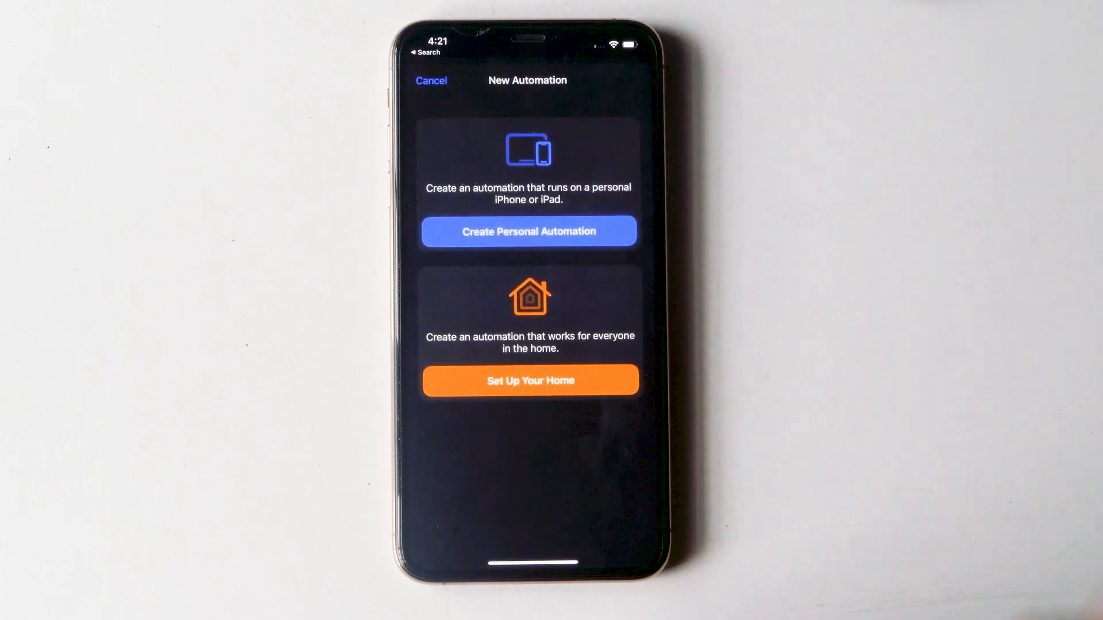
{"action": "left_click", "coordinate": [527, 232]}
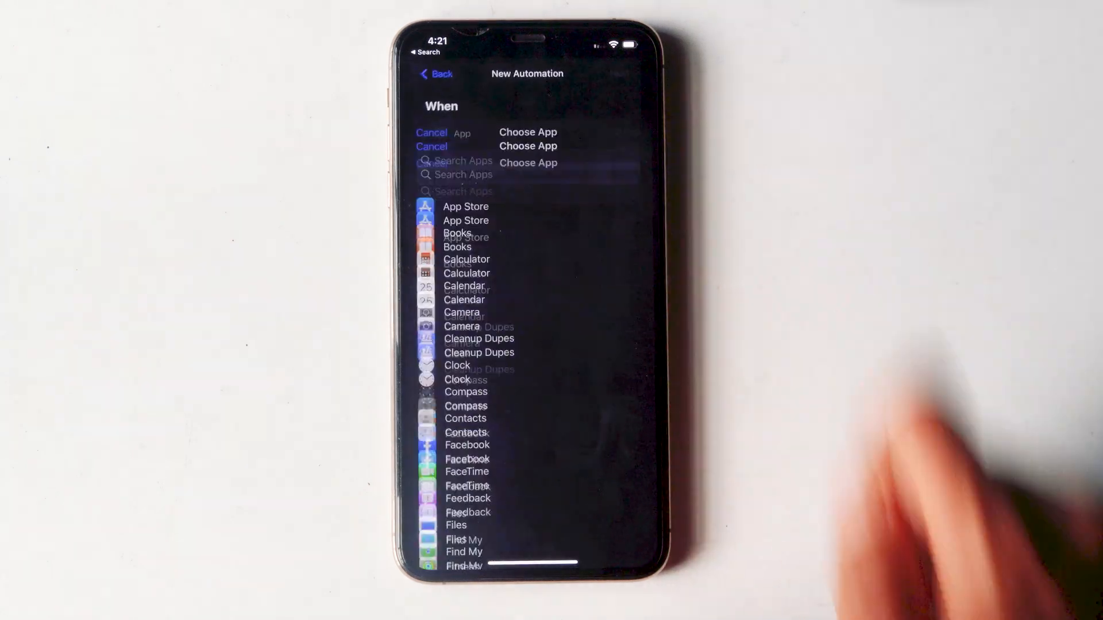
{"action": "left_click", "coordinate": [466, 337]}
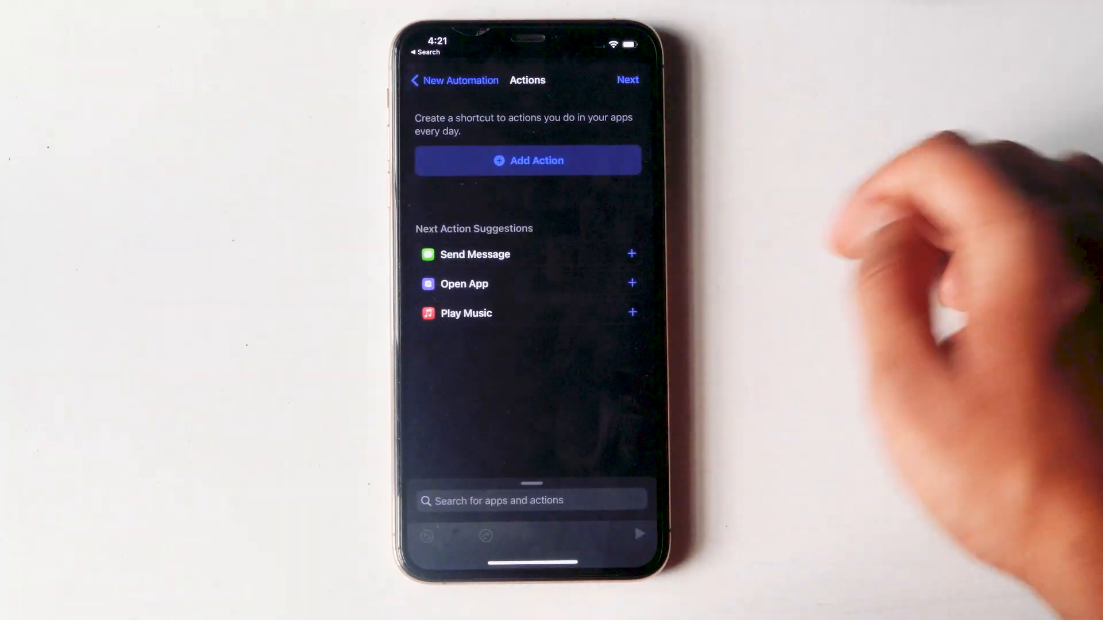
Add Start Timer via the "Timer" search, set to 1 second, and confirm.
{"action": "type", "text": "Timer"}
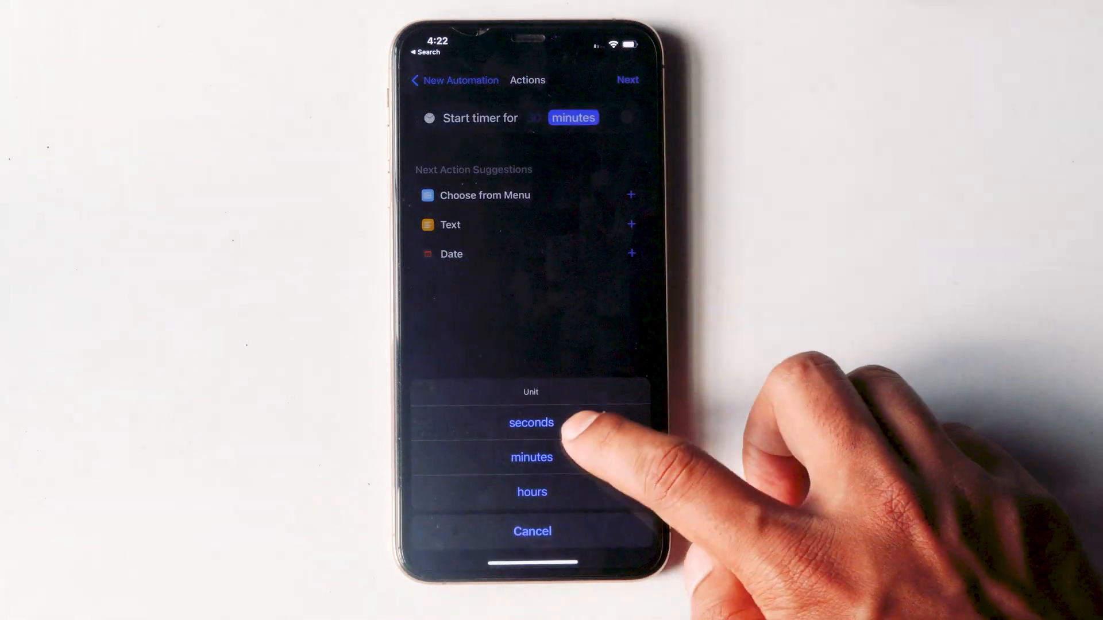
{"action": "left_click", "coordinate": [531, 423]}
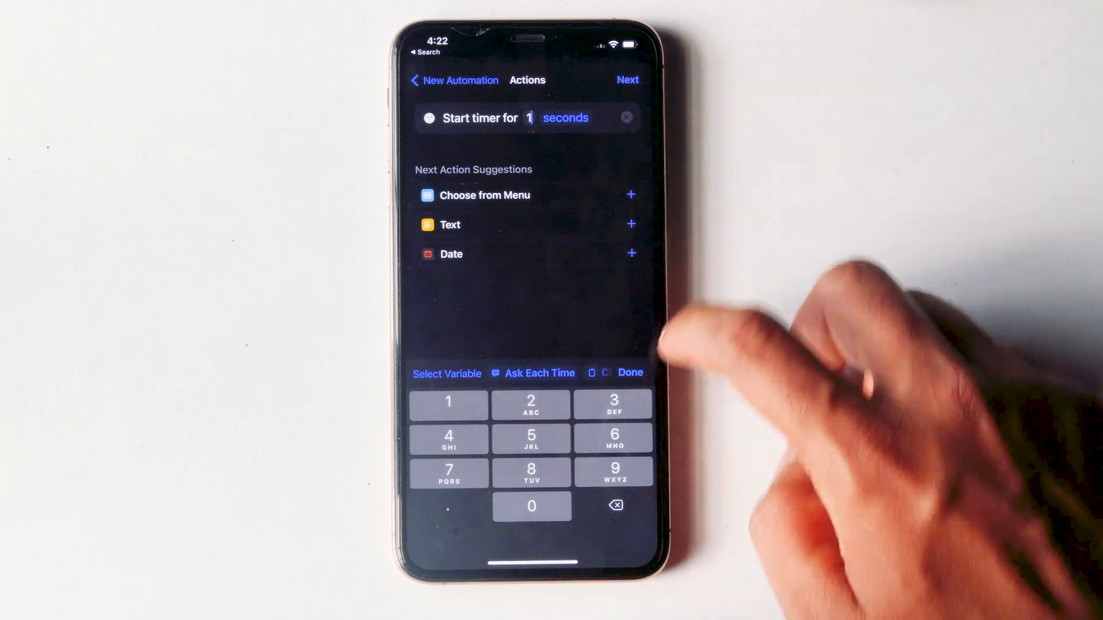
{"action": "left_click", "coordinate": [626, 79]}
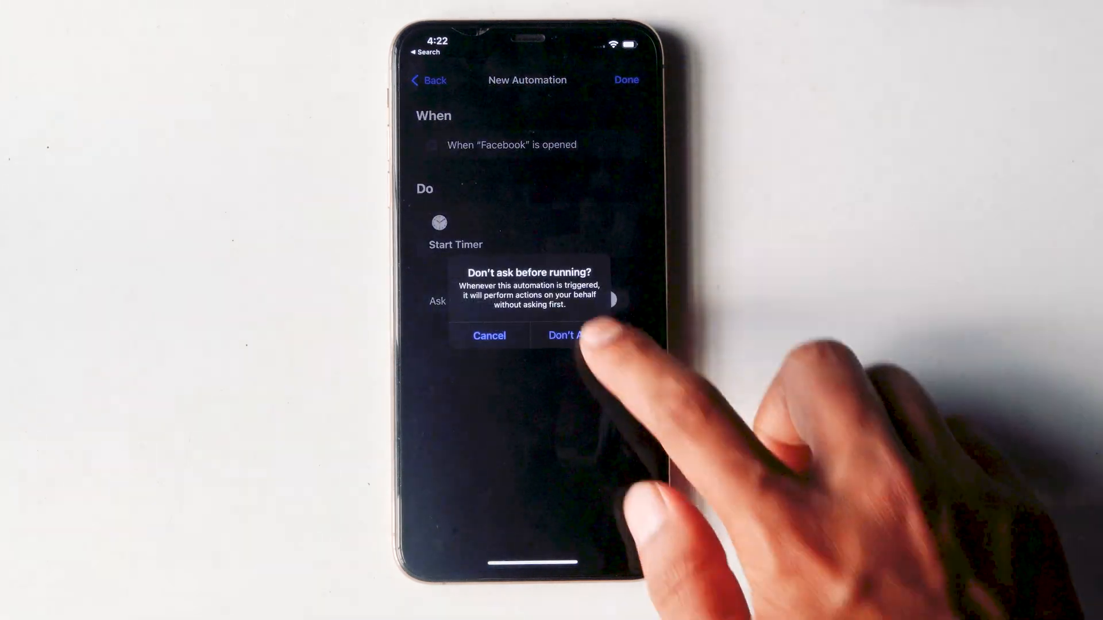
Switch the Facebook automation to Don't Ask, then launch Facebook to test it.
{"action": "left_click", "coordinate": [569, 336]}
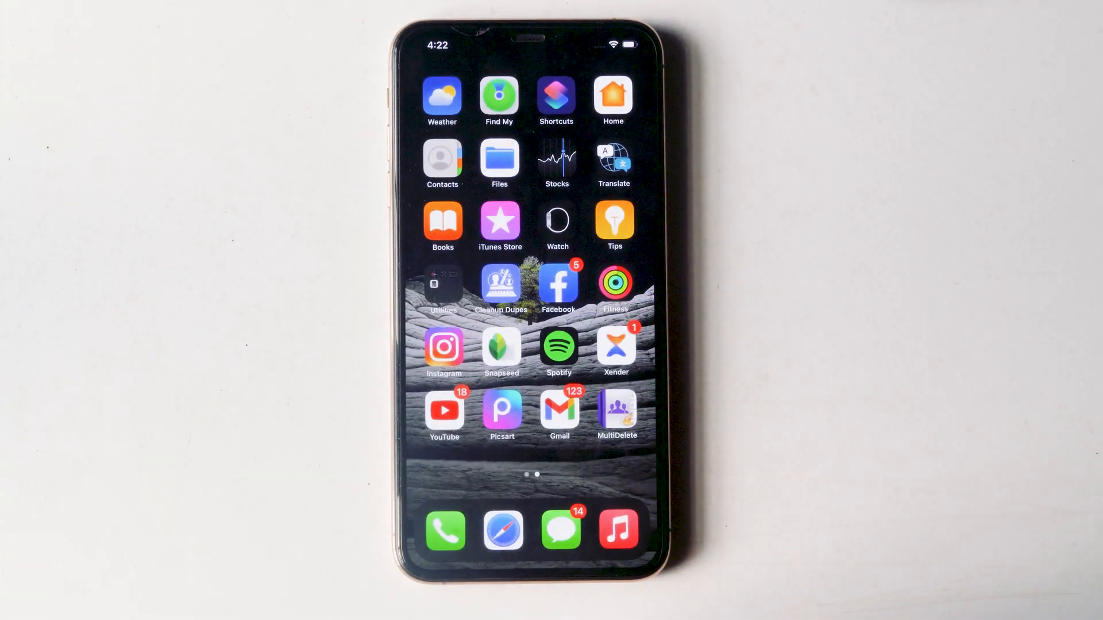
{"action": "left_click", "coordinate": [557, 284]}
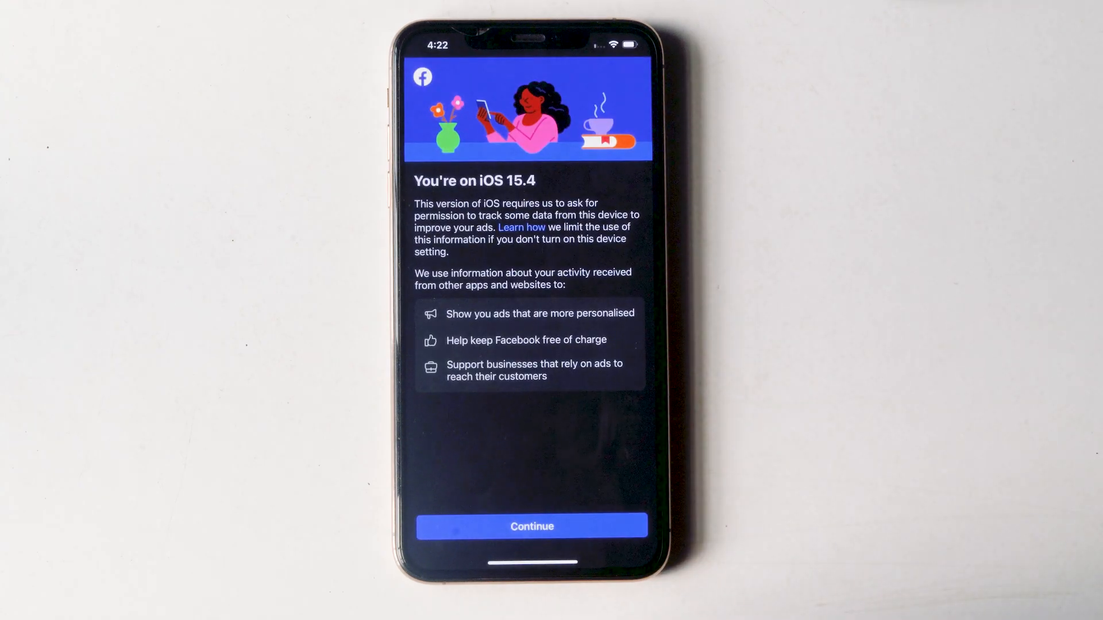